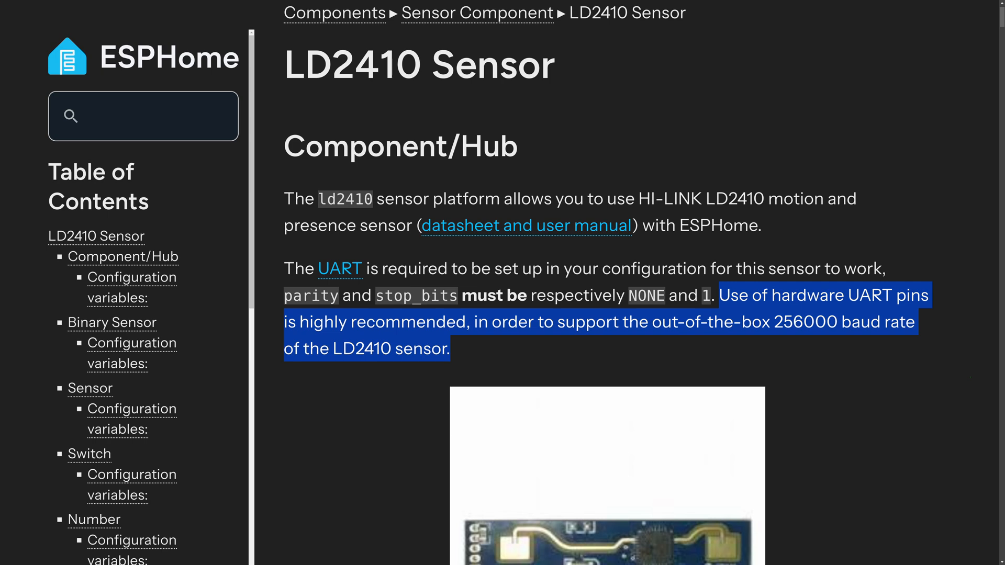
scroll("down", 3)
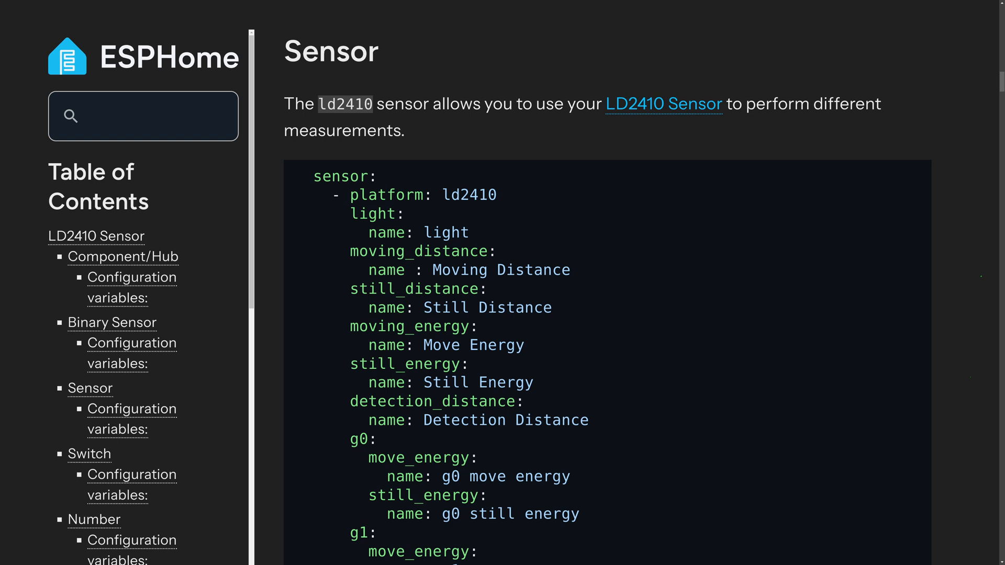
scroll("down", 3)
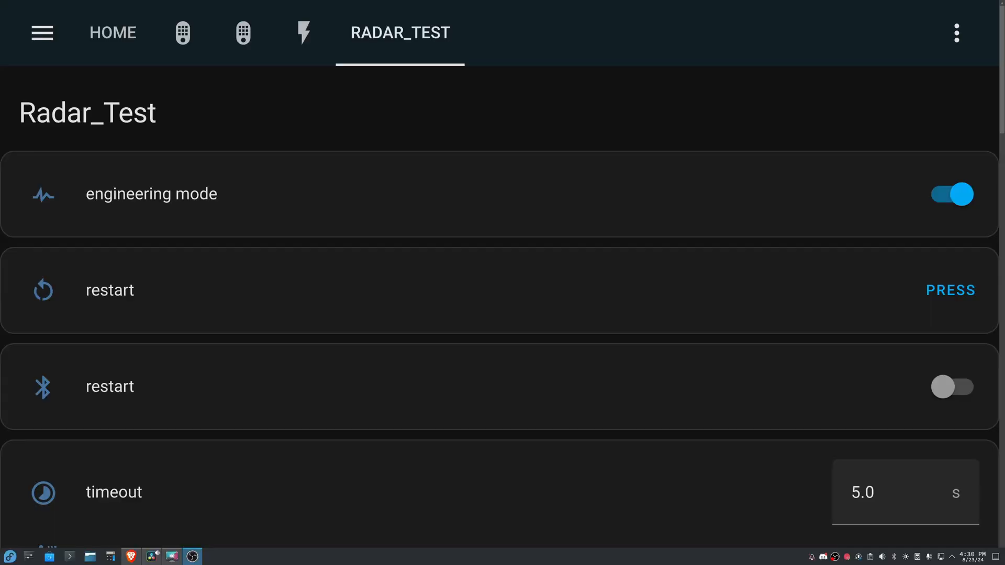
mouse_move(545, 221)
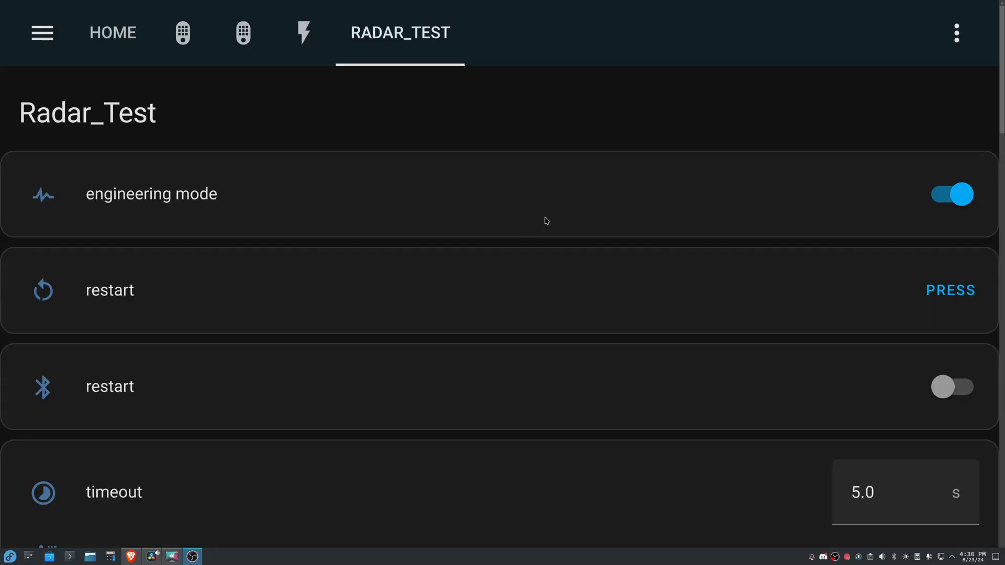
scroll("down", 3)
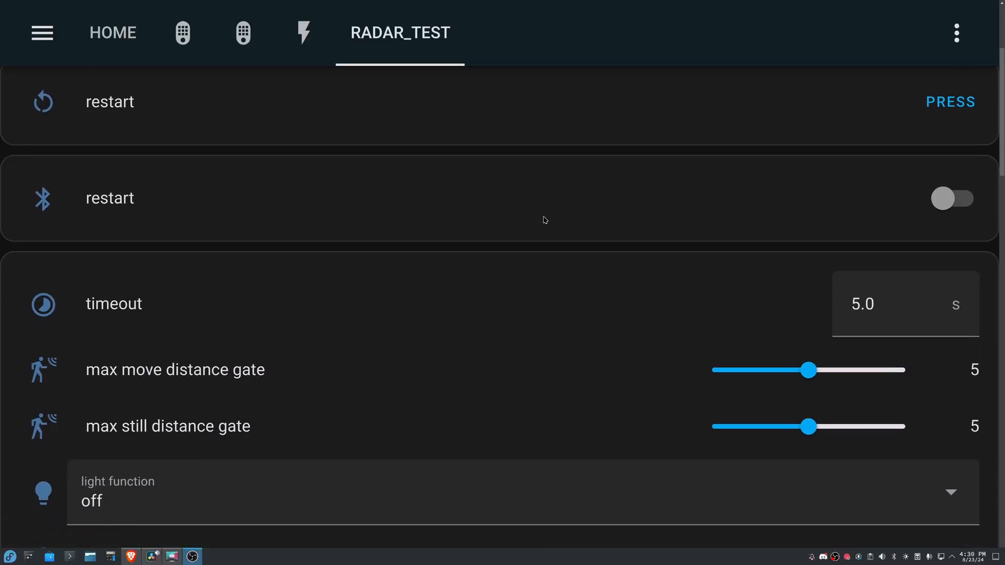
scroll("down", 3)
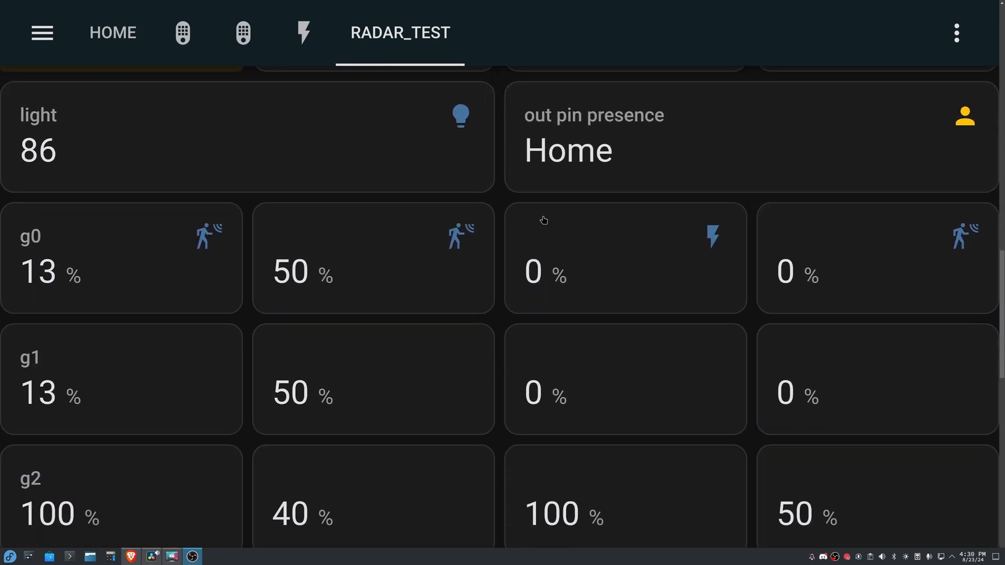
scroll("down", 3)
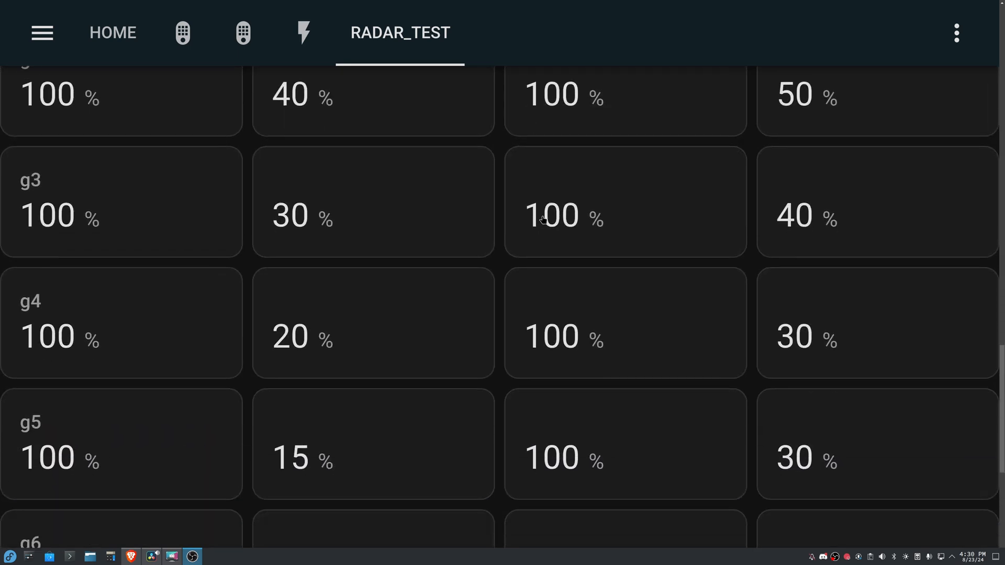
scroll("down", 3)
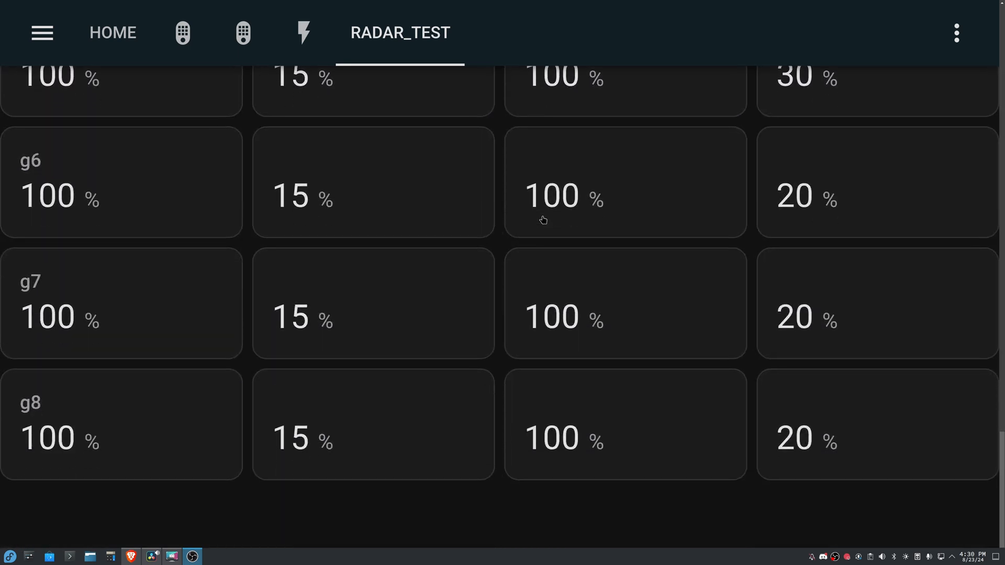
scroll("up", 3)
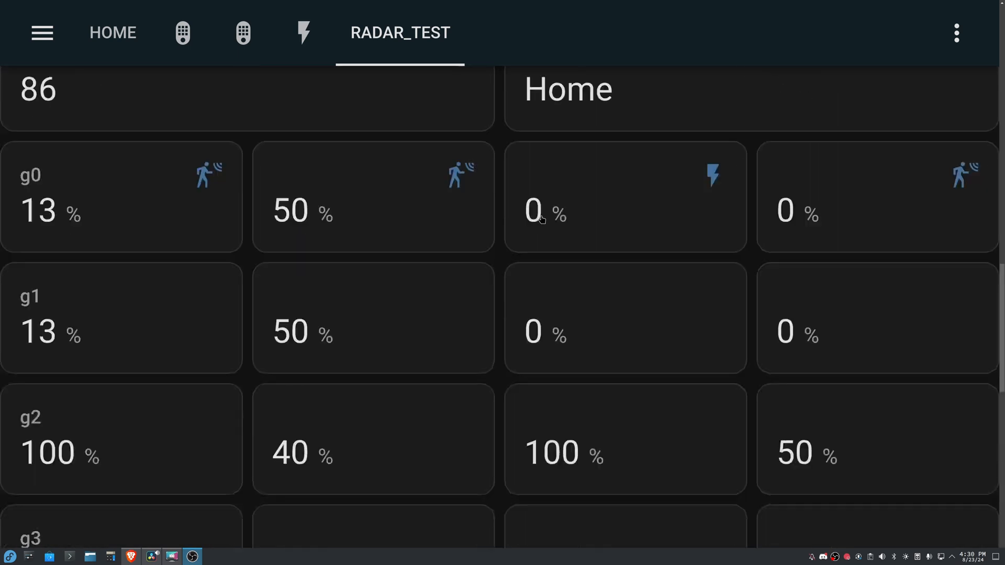